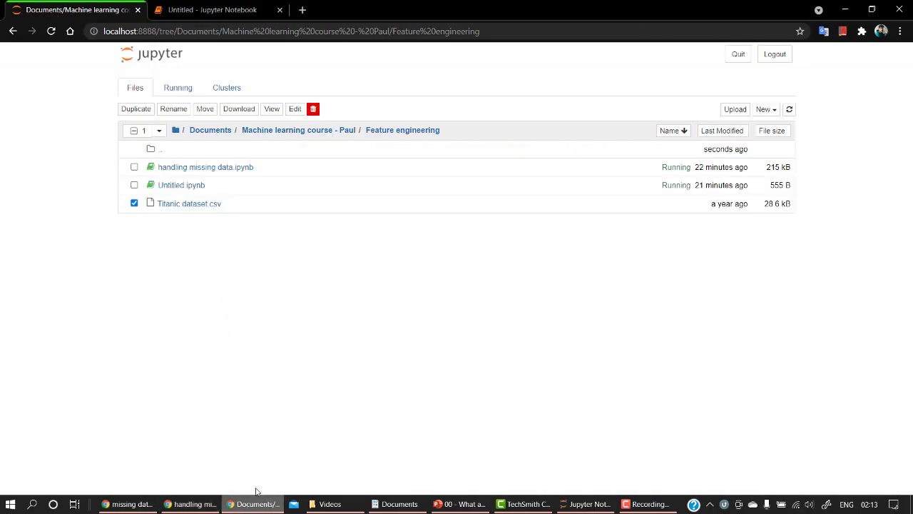
mouse_move(308, 302)
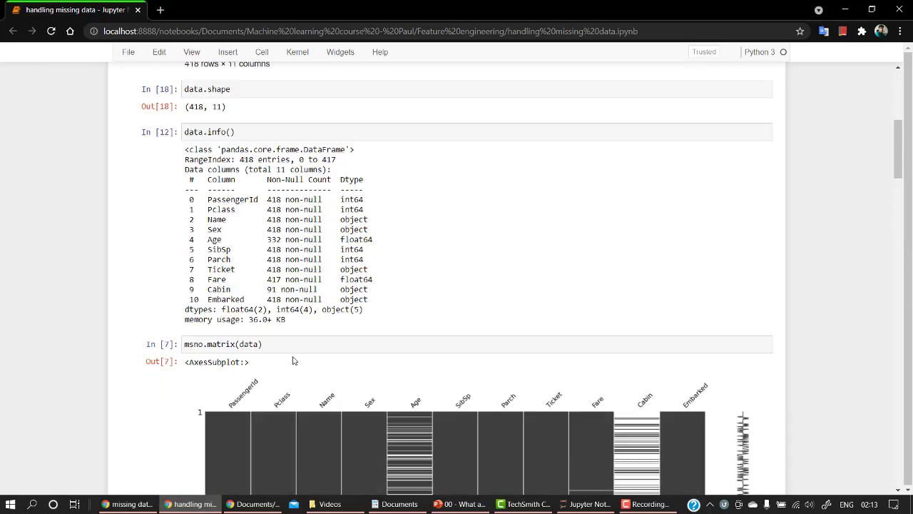
- In the Untitled notebook's first cell, write the imports of pandas as pd and numpy as np
scroll("down", 3)
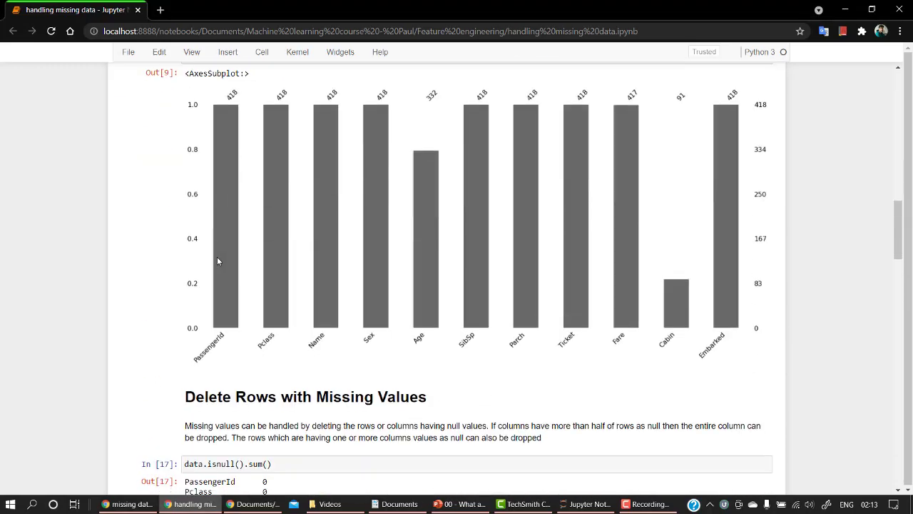
scroll("down", 3)
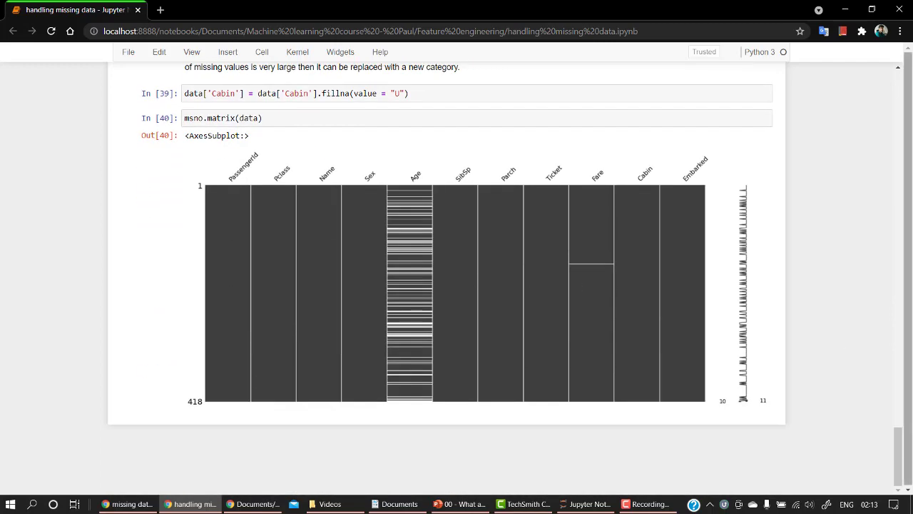
scroll("up", 3)
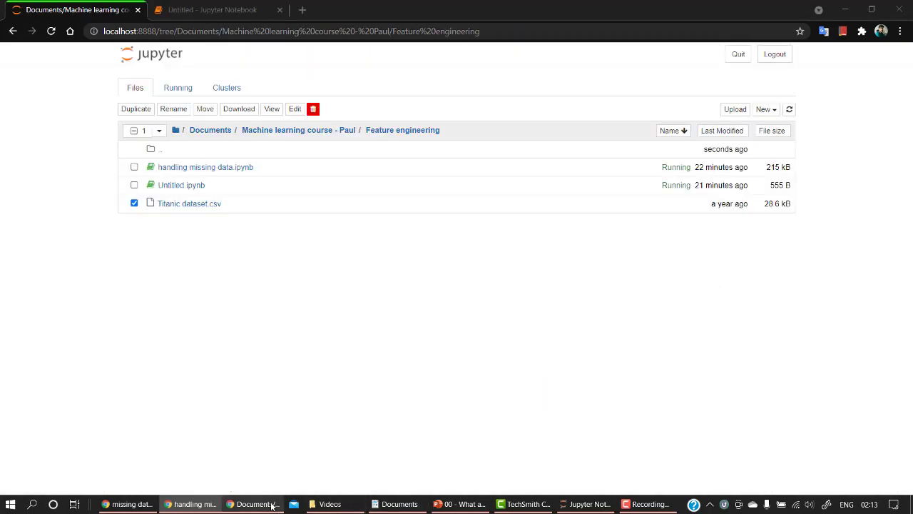
left_click(214, 9)
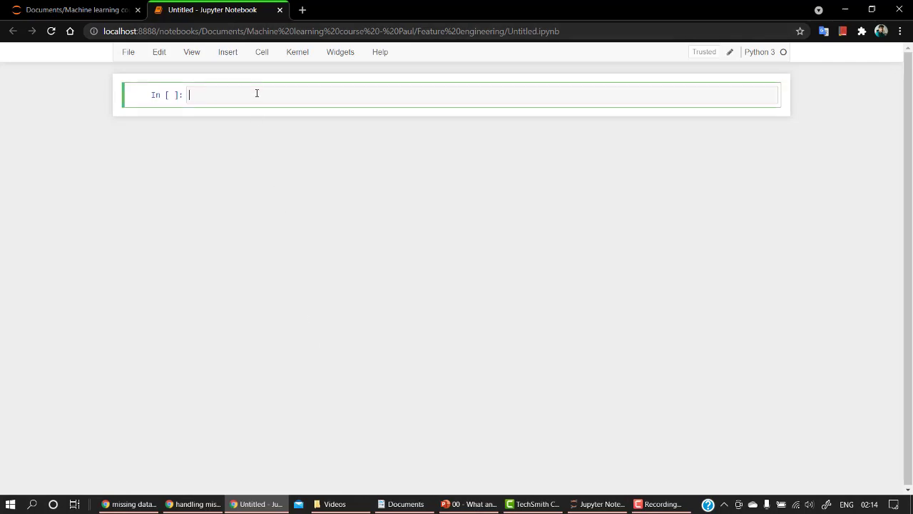
type("imp")
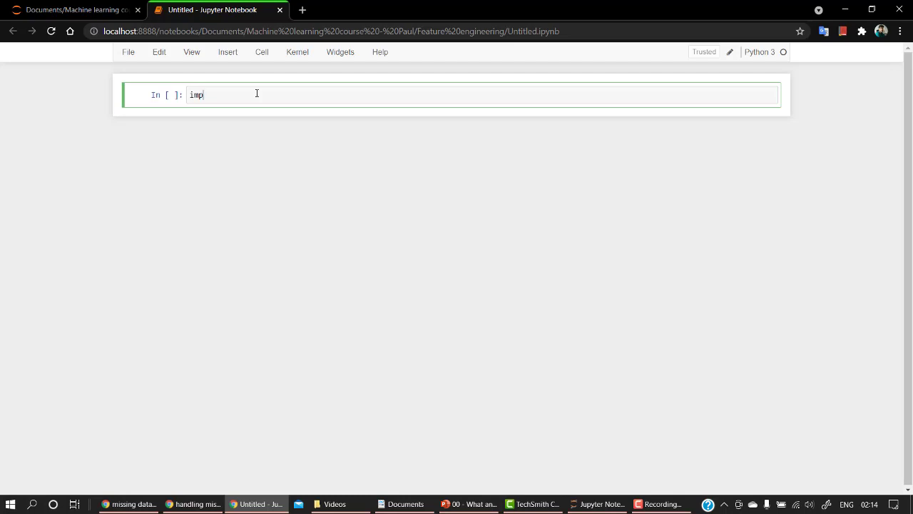
type("ort")
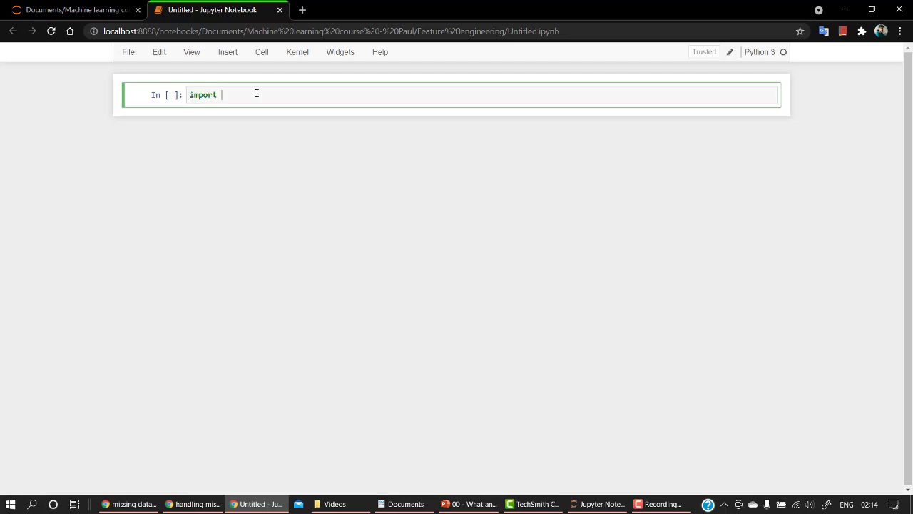
type("pandas as")
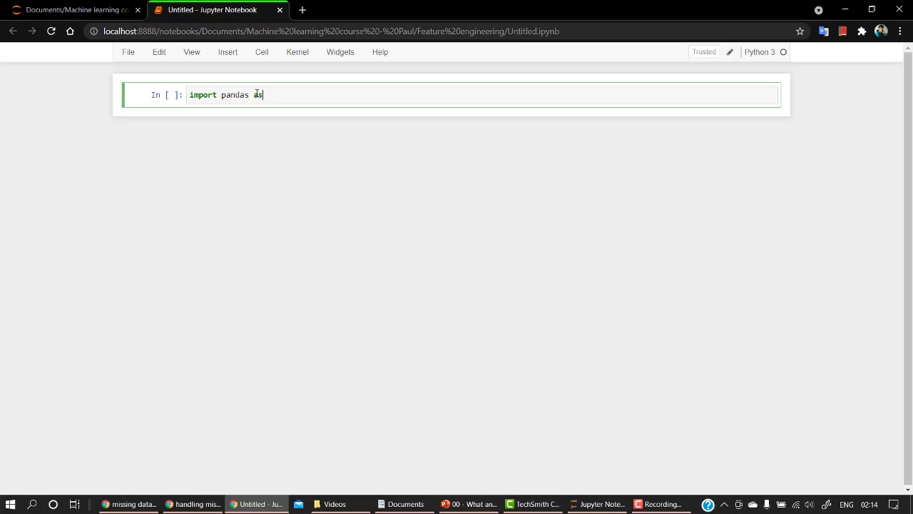
type("pd")
type("import num")
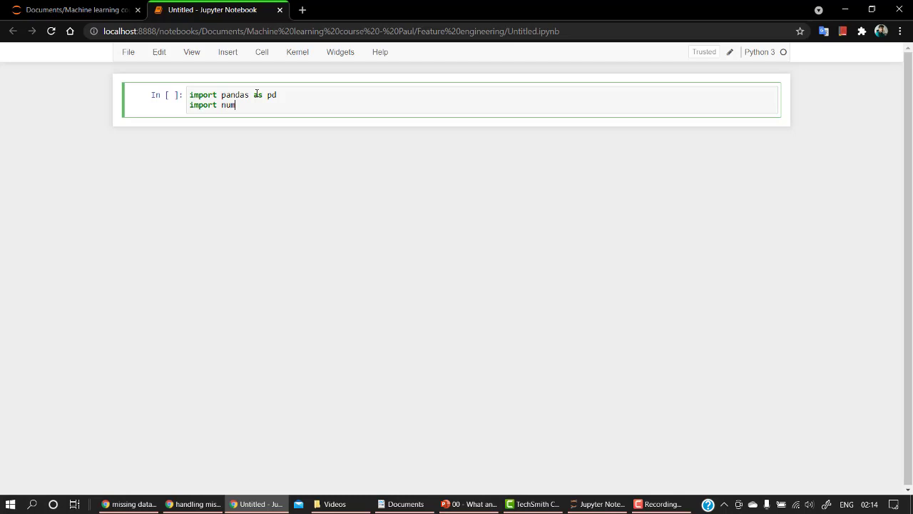
type("py as np")
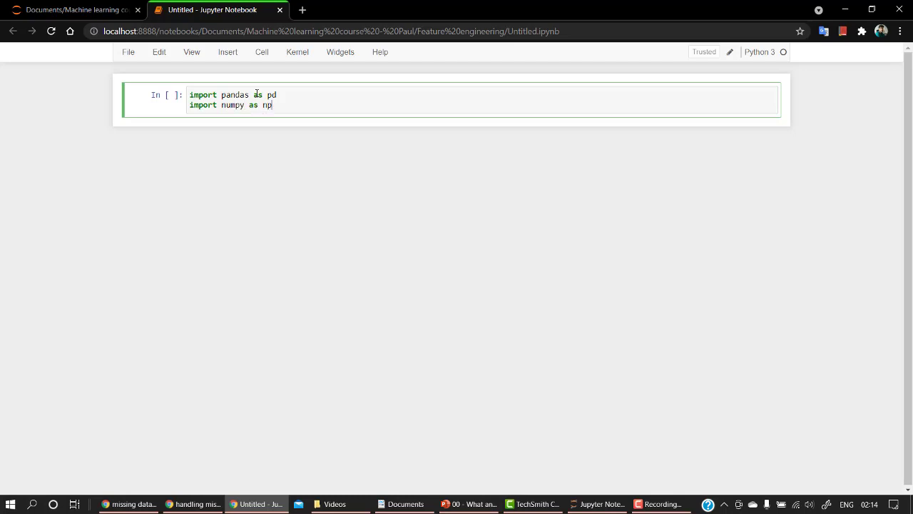
key("enter")
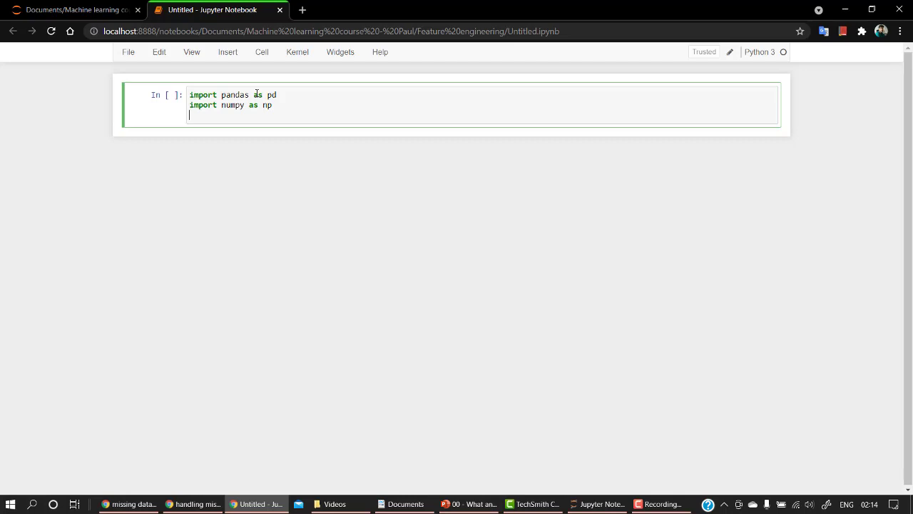
- Add the line importing missingno as msno to the same cell
type("import")
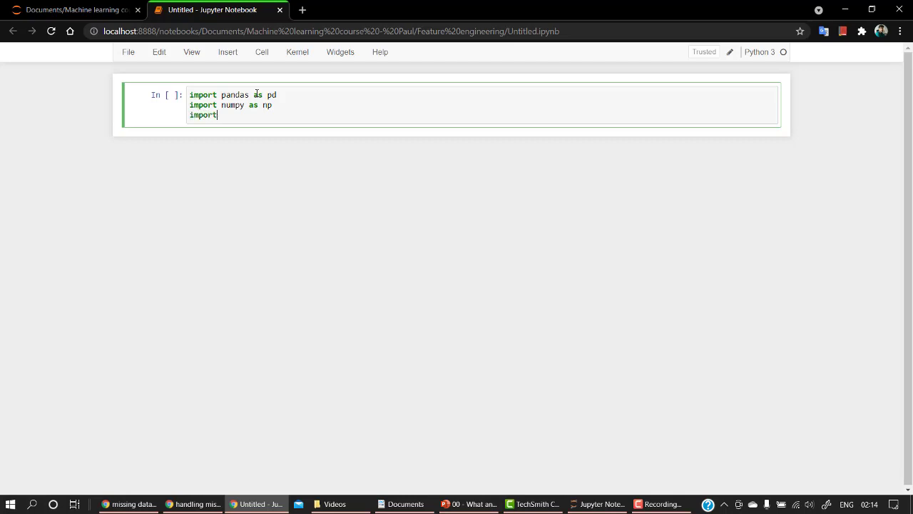
type("missin")
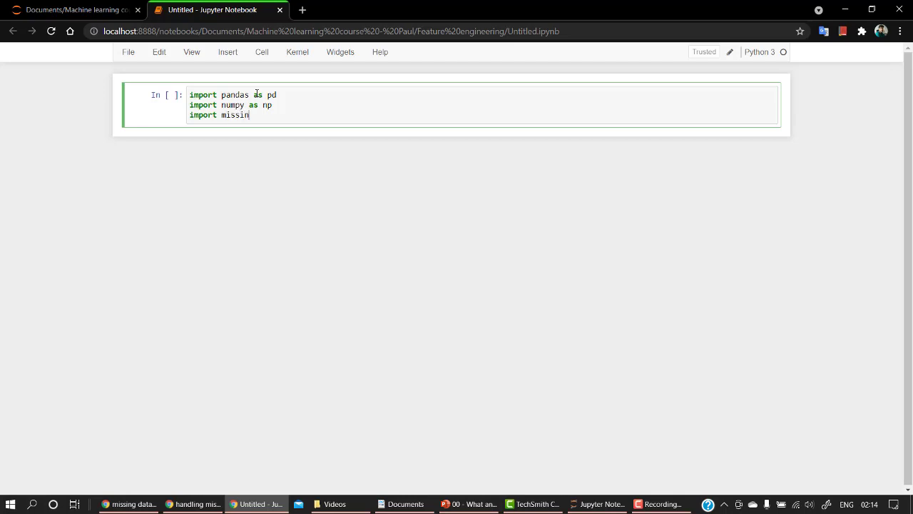
type("gg")
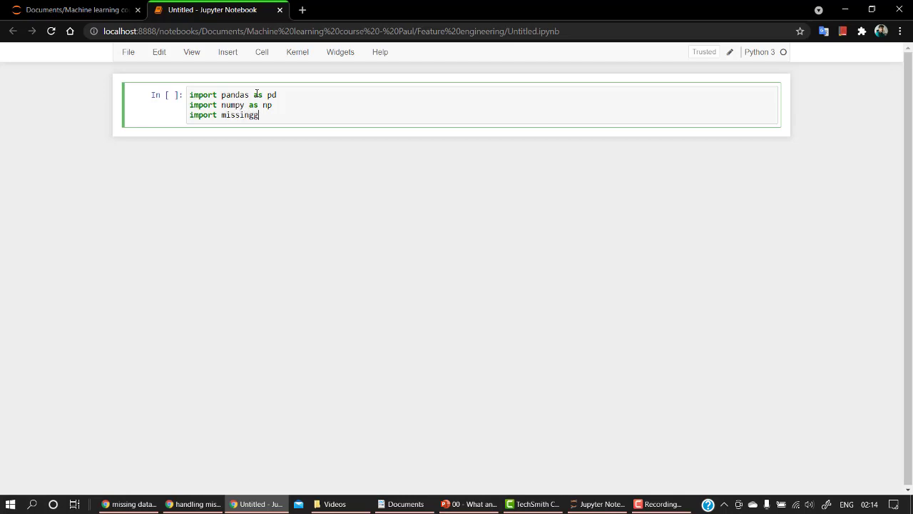
type("o")
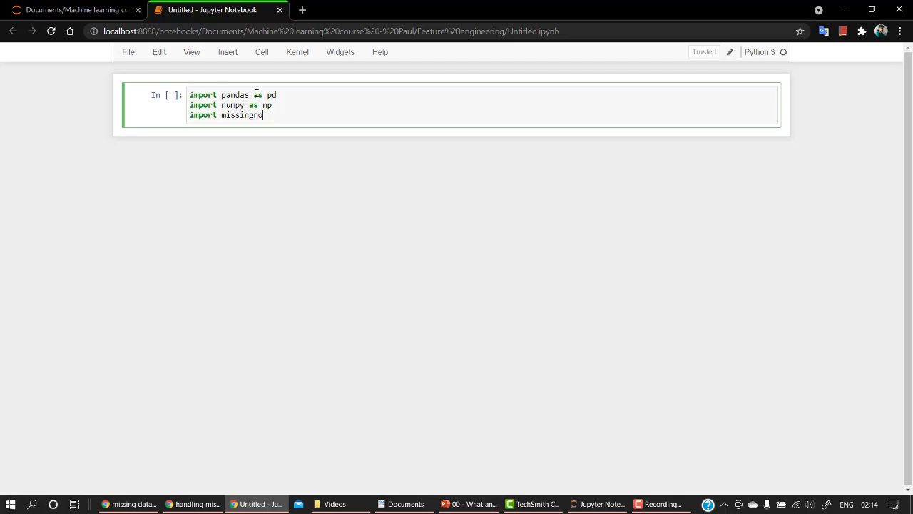
type("as")
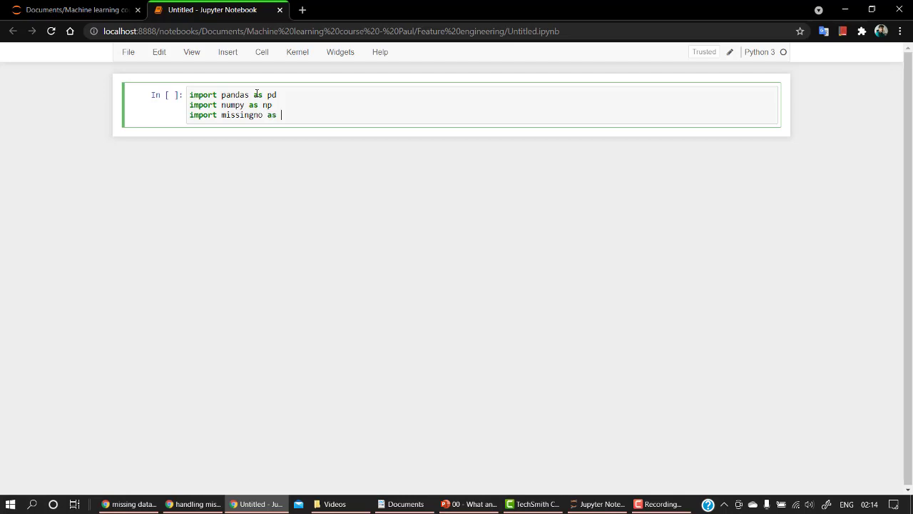
type("msno")
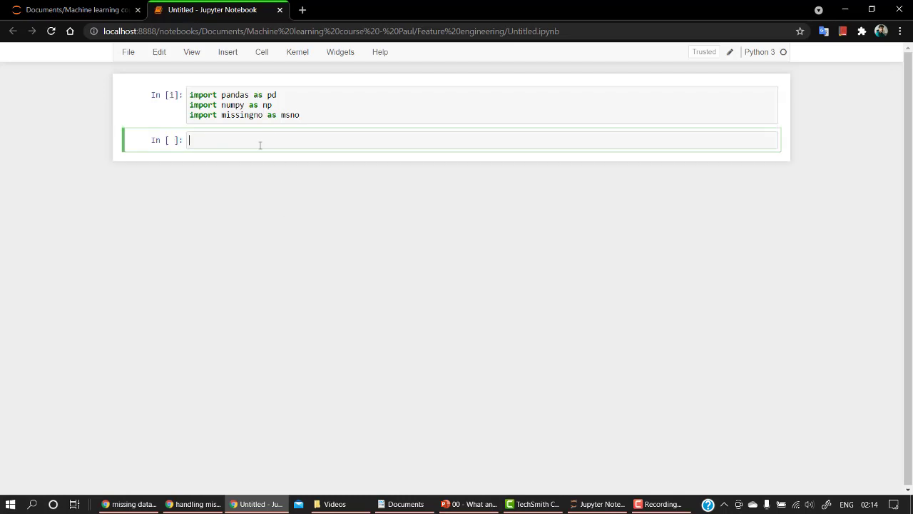
- Write data = pd.read_csv("") and pick the Titanic dataset.csv name from the folder listing
type("data")
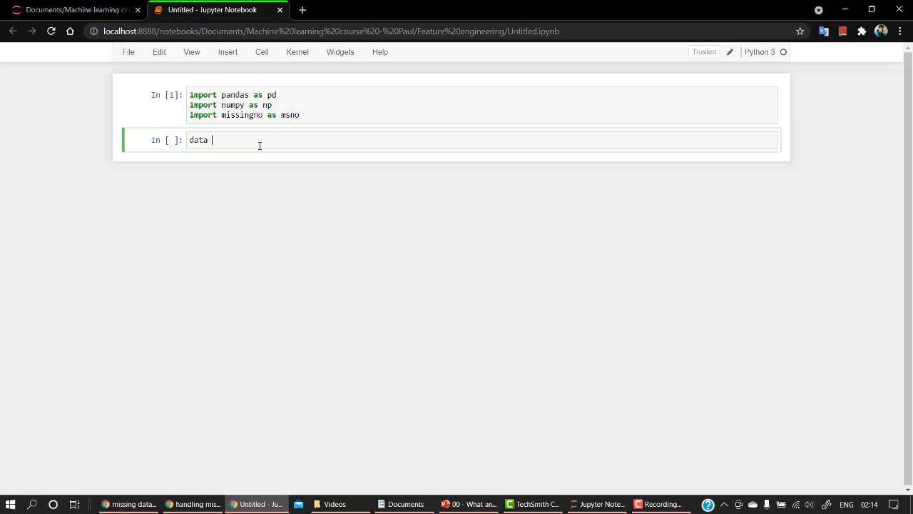
type("= d")
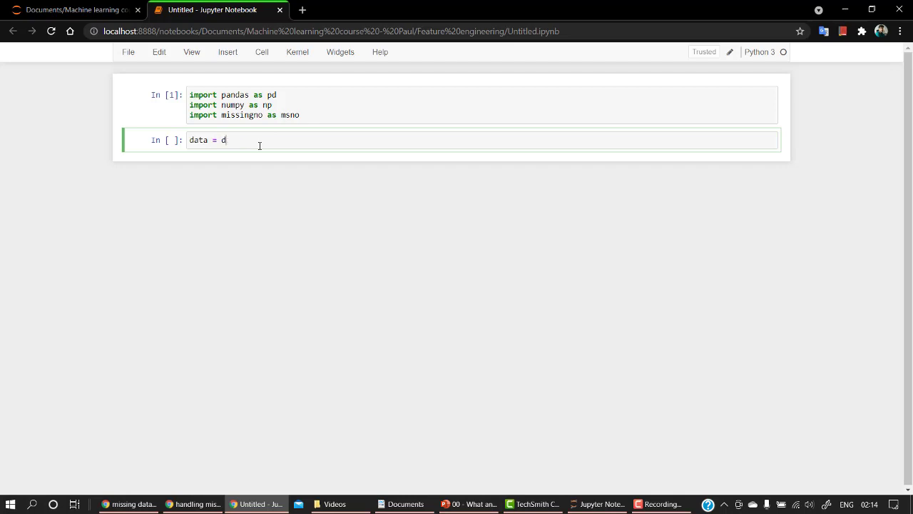
type(".read")
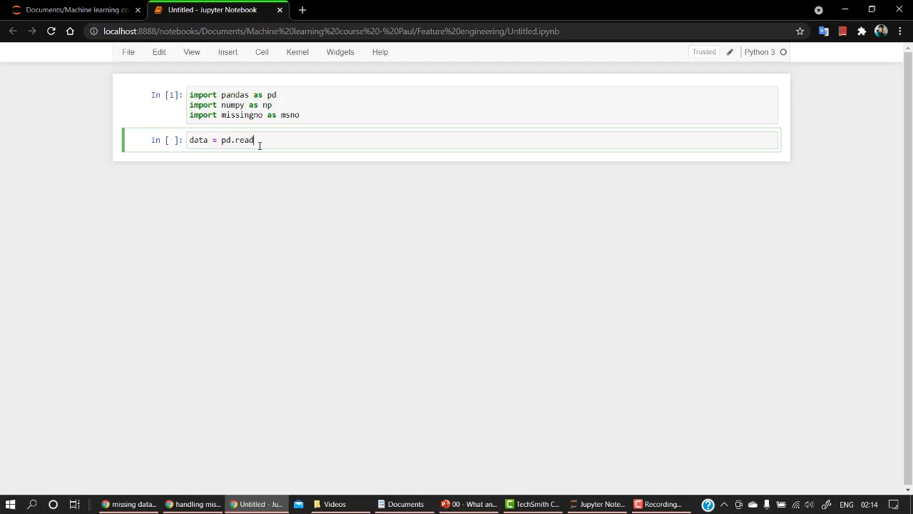
type("_csv")
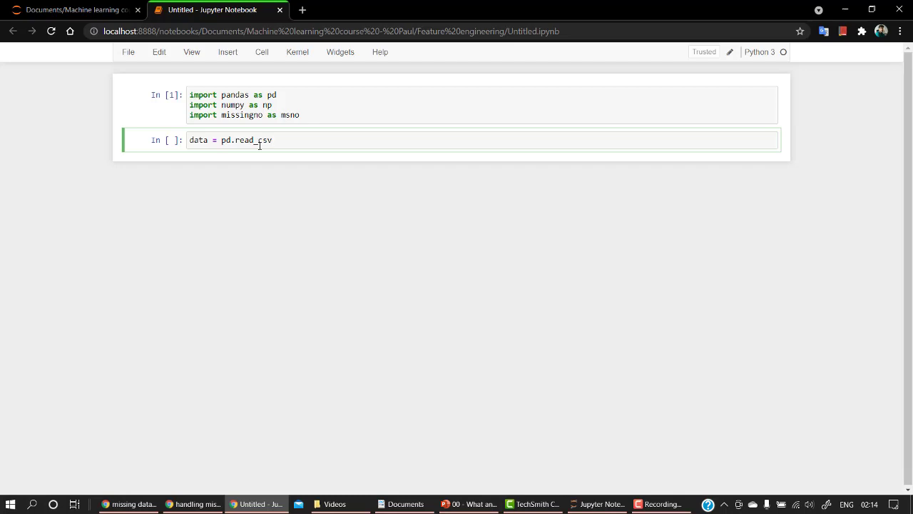
type("(\"\")")
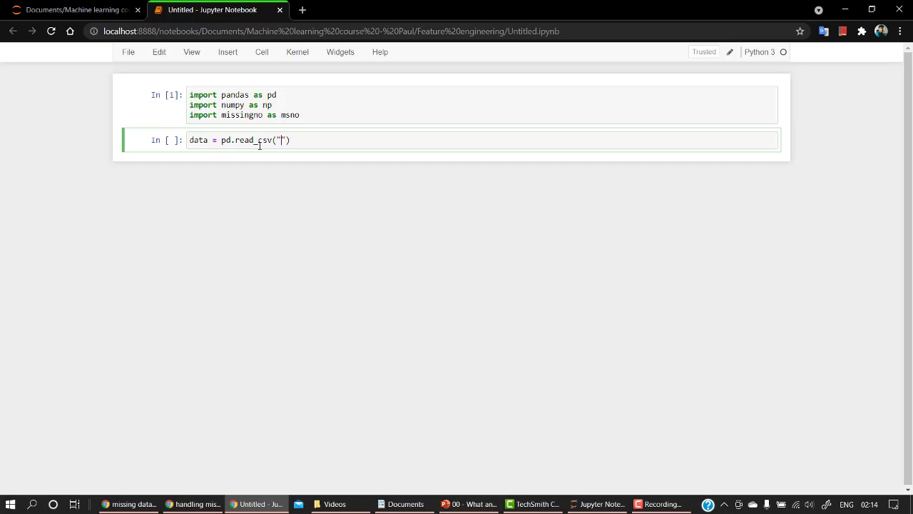
left_click(74, 8)
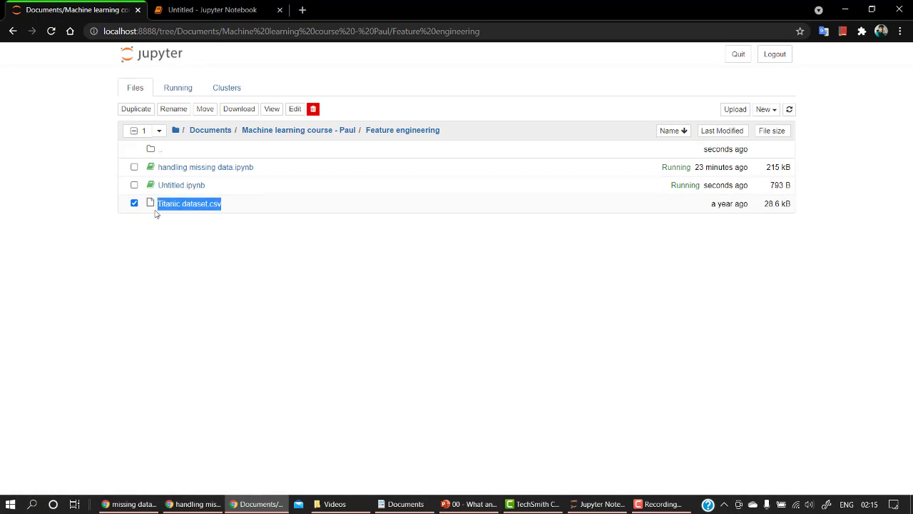
left_click(214, 10)
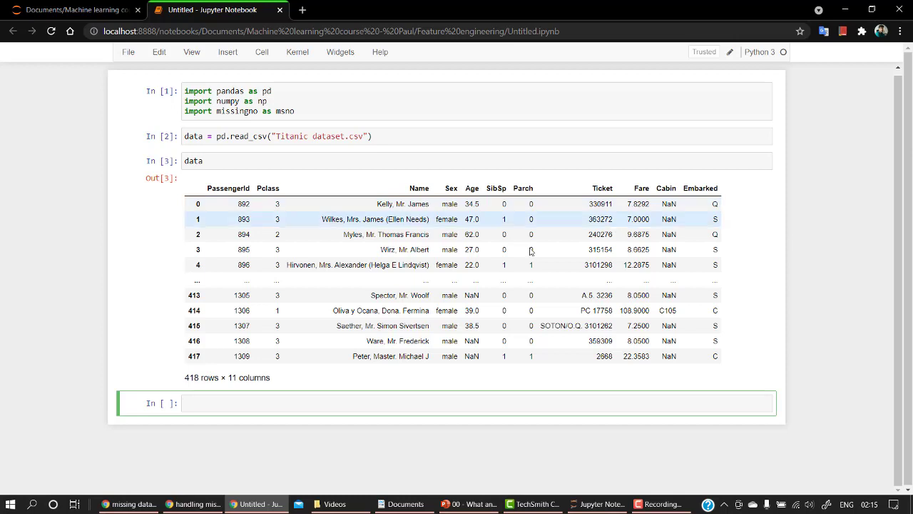
- Run data.shape giving (418, 11) and data.info() listing non-null counts and dtypes per column
type("da")
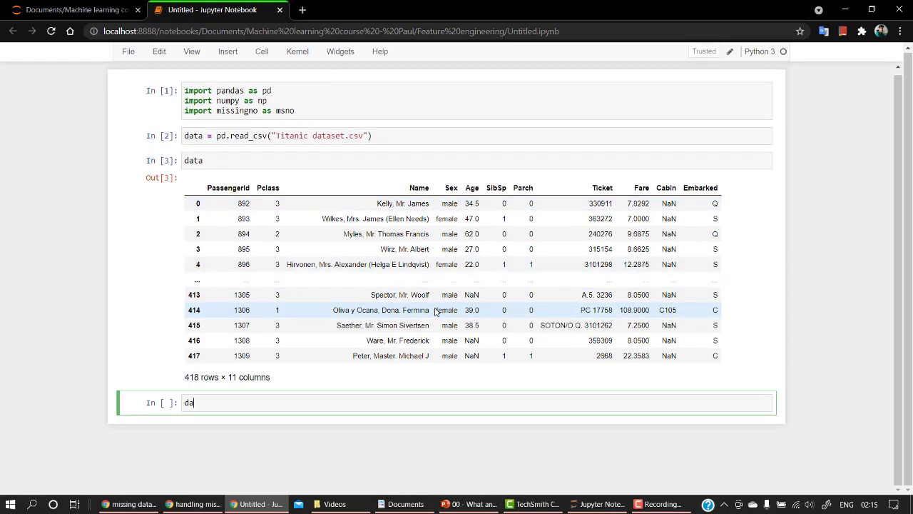
type("ta.shape")
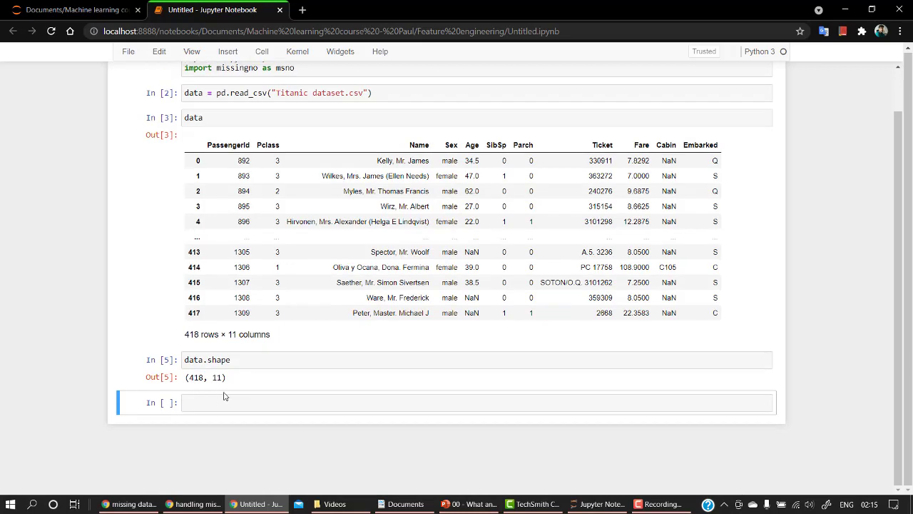
mouse_move(291, 383)
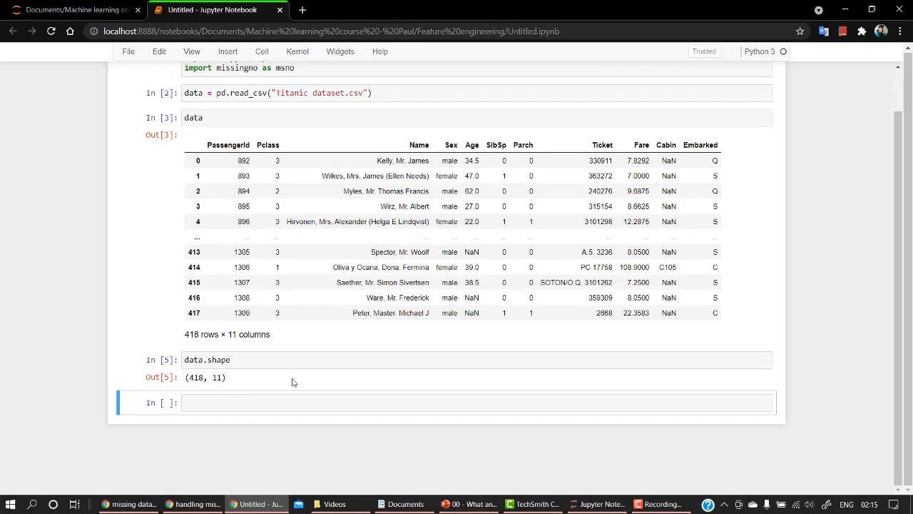
mouse_move(237, 388)
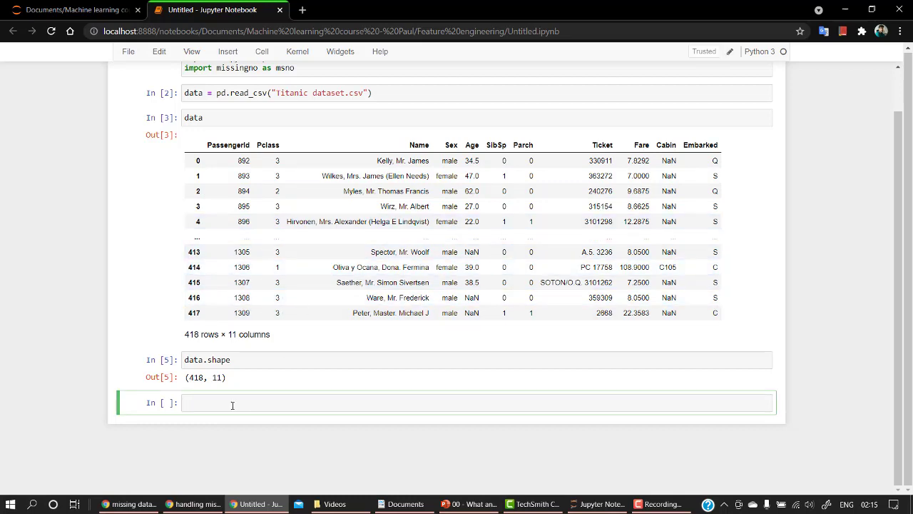
type("data")
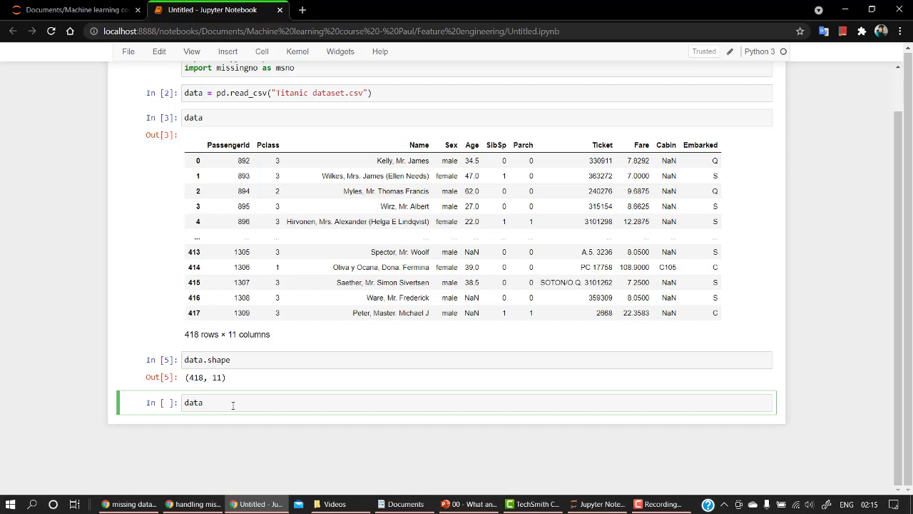
type(".info()")
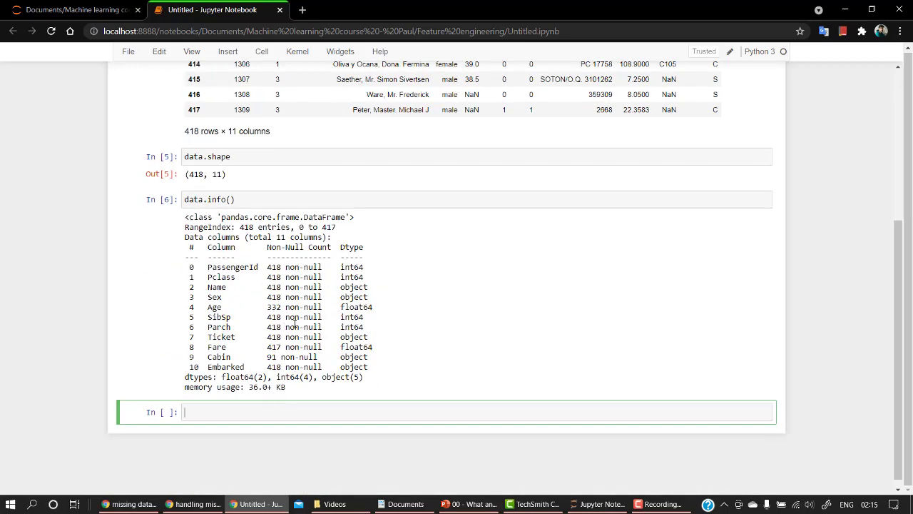
double_click(293, 307)
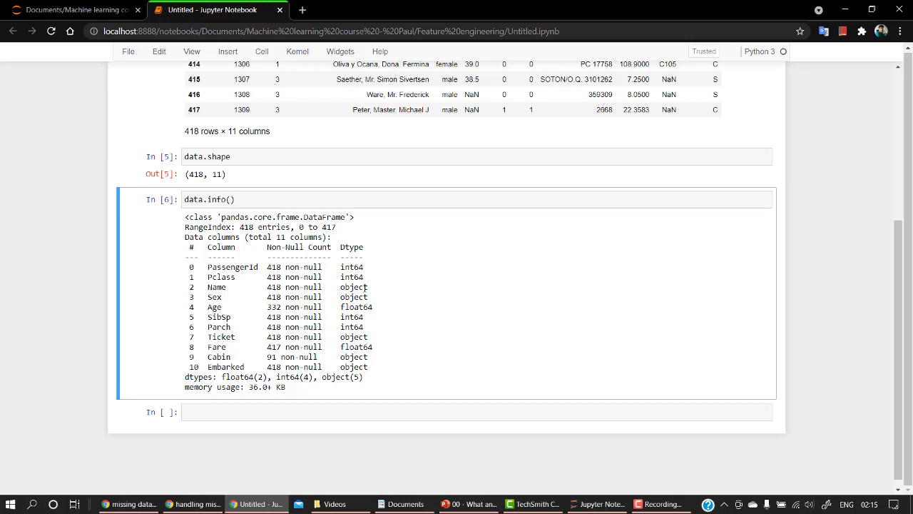
scroll("down", 3)
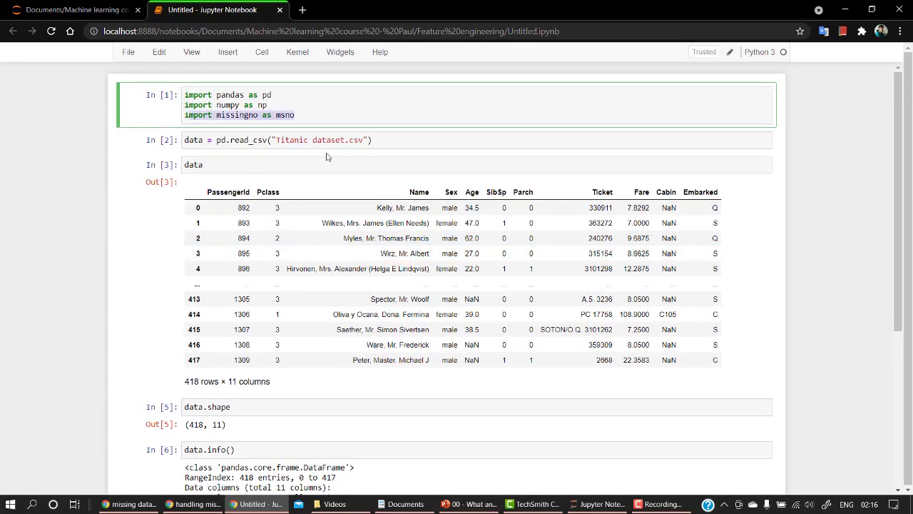
- Write msno.matrix(data) in the empty cell to chart the missing values
scroll("down", 3)
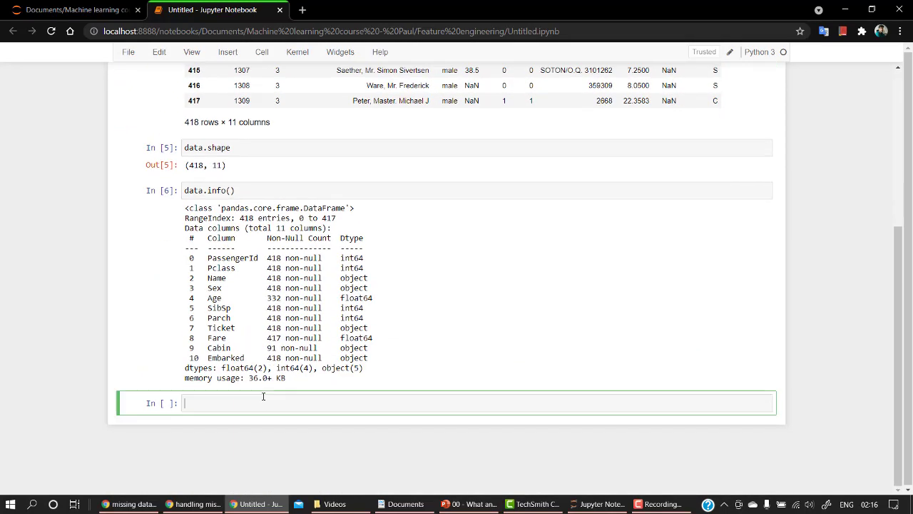
type("msno")
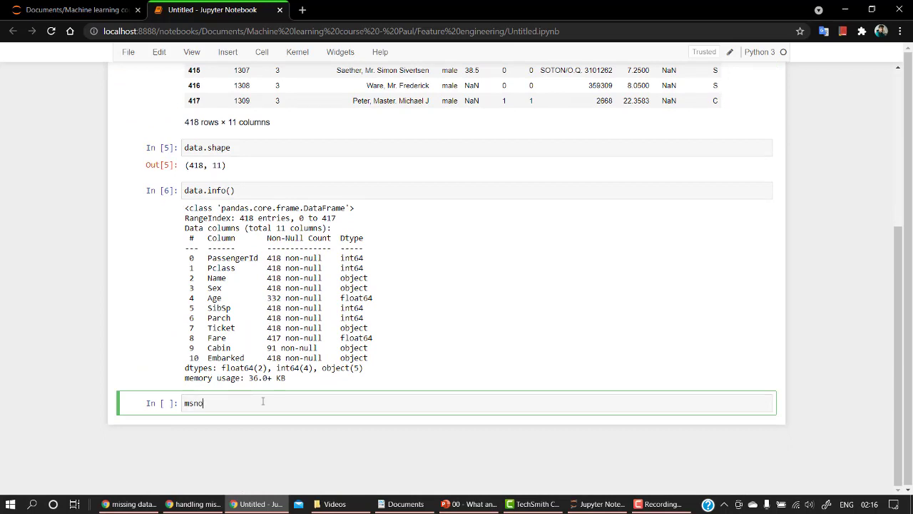
type(".")
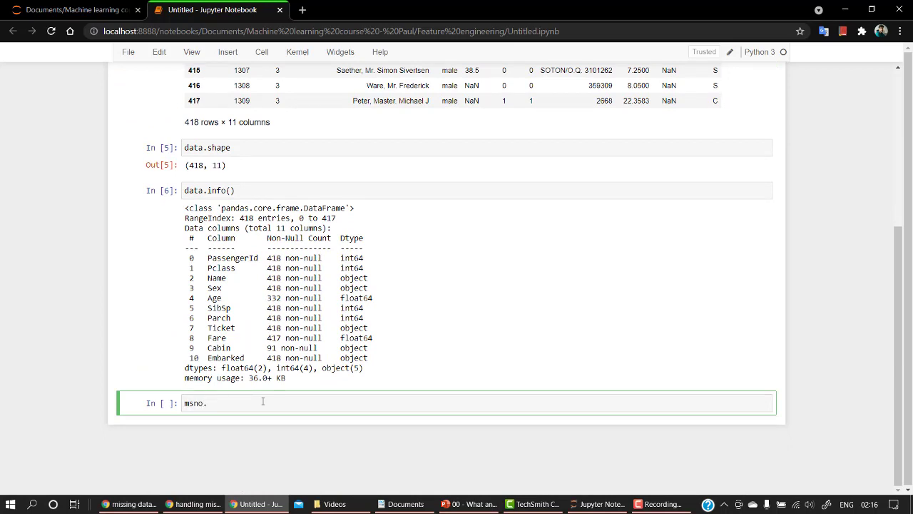
type("matrix()")
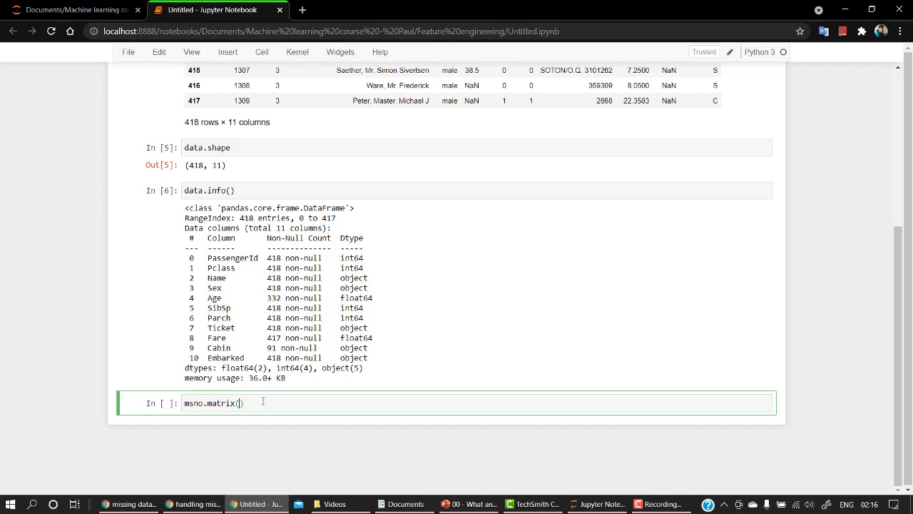
type("data")
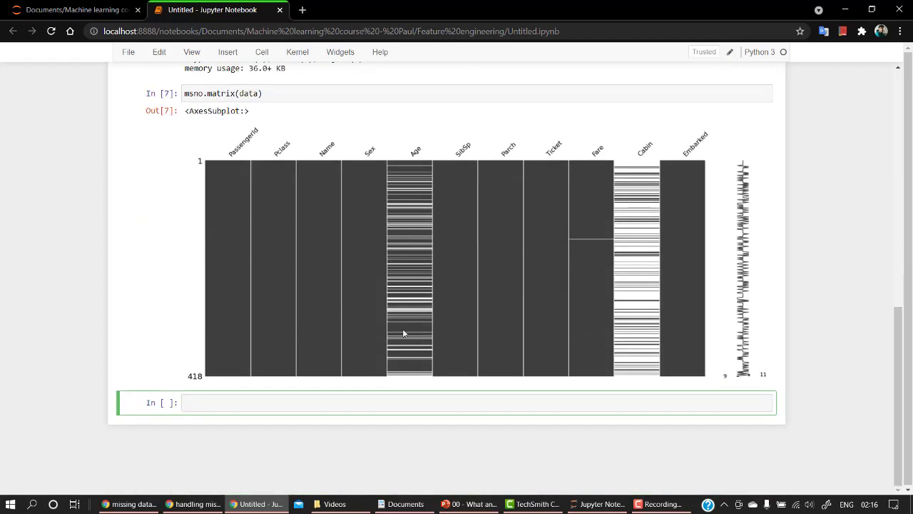
mouse_move(328, 226)
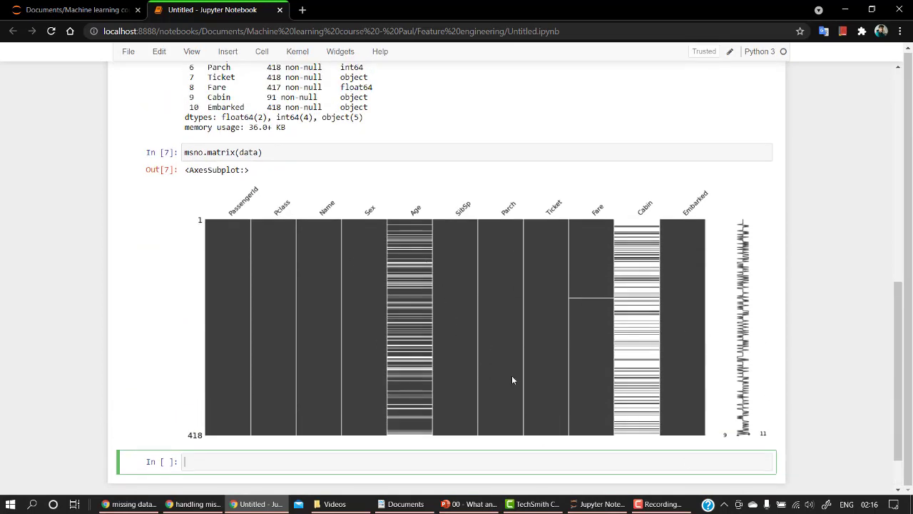
scroll("down", 3)
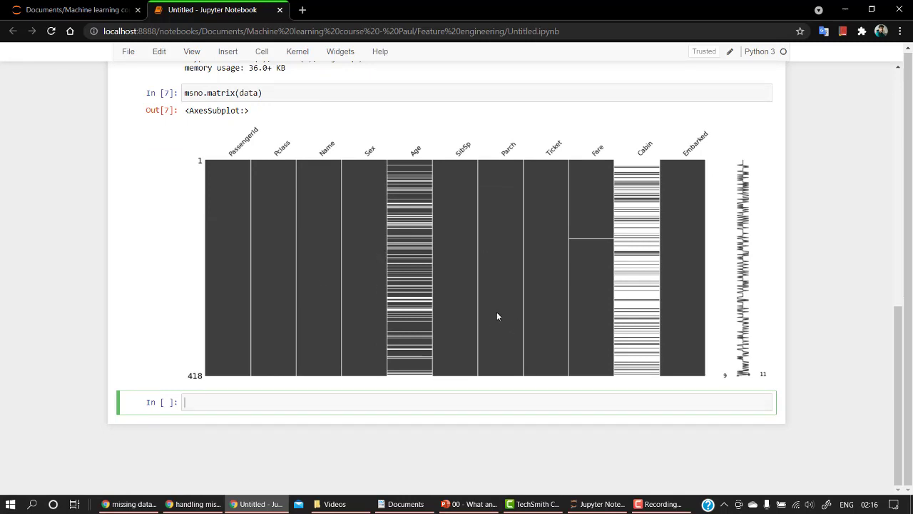
mouse_move(476, 254)
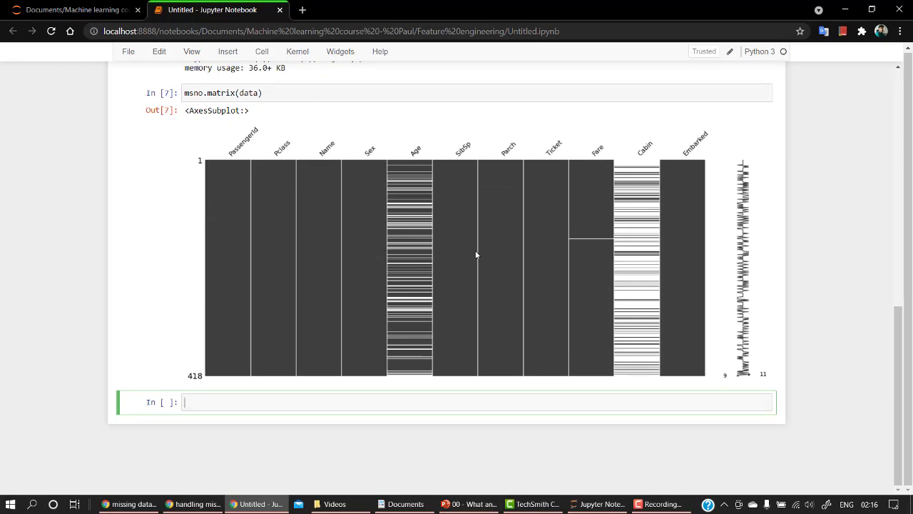
mouse_move(397, 203)
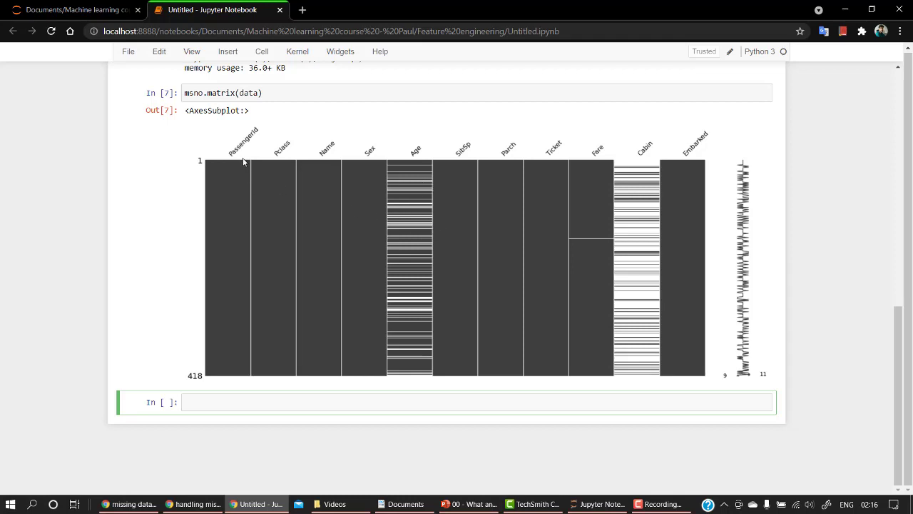
mouse_move(382, 157)
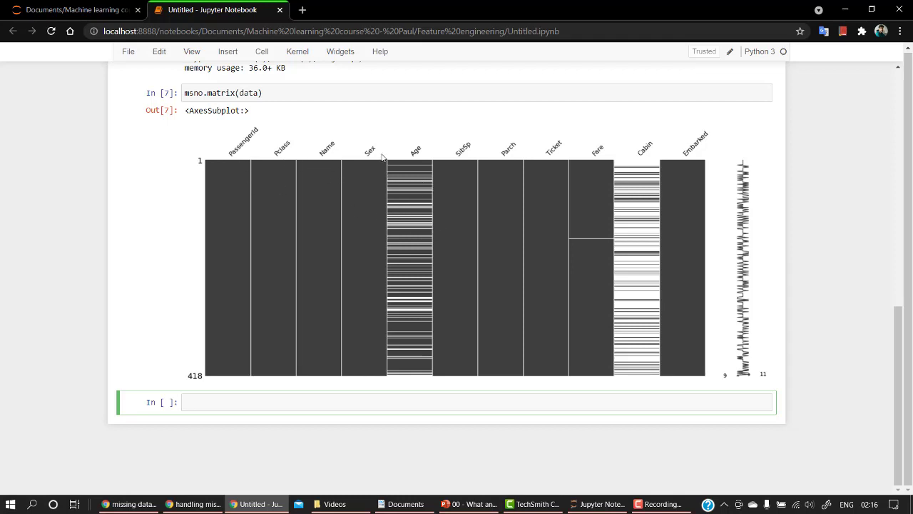
mouse_move(379, 160)
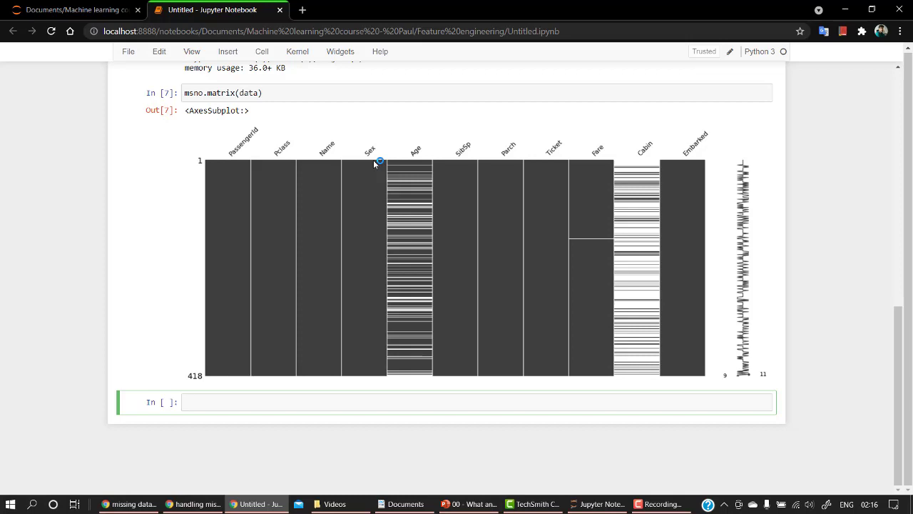
mouse_move(578, 174)
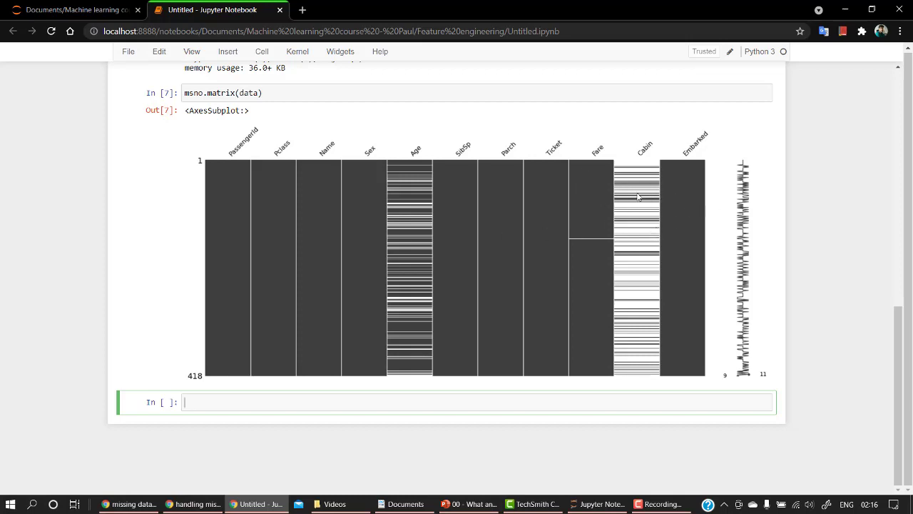
mouse_move(639, 216)
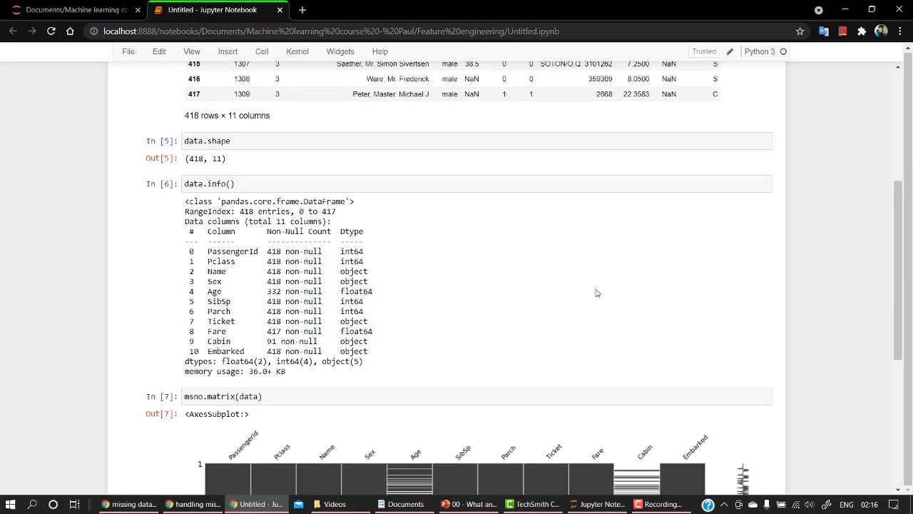
scroll("up", 3)
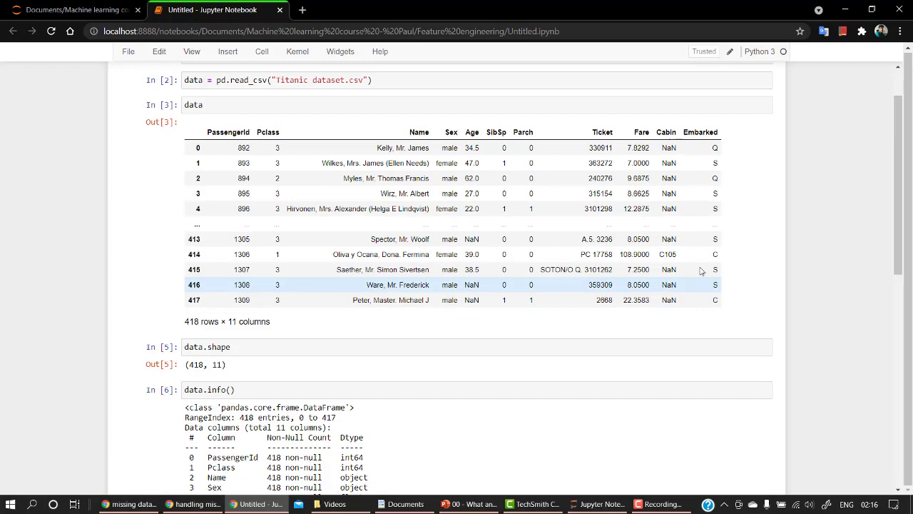
scroll("down", 3)
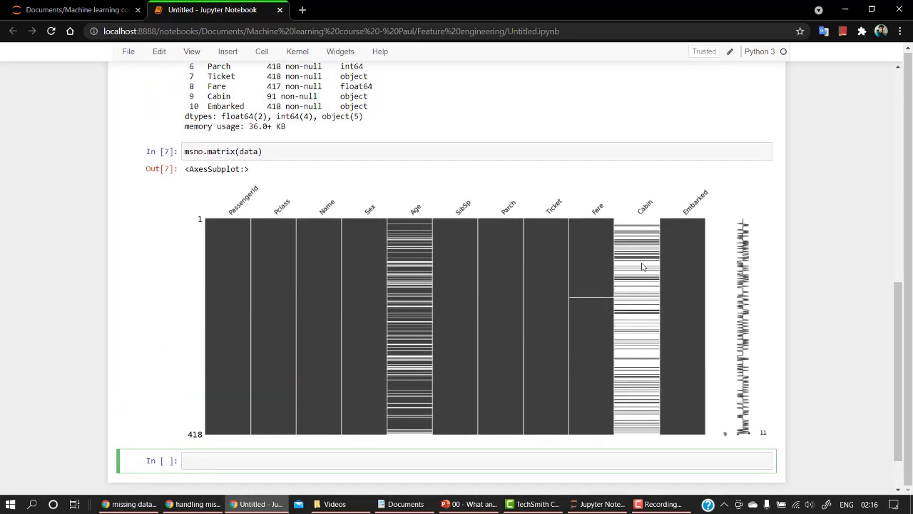
scroll("down", 3)
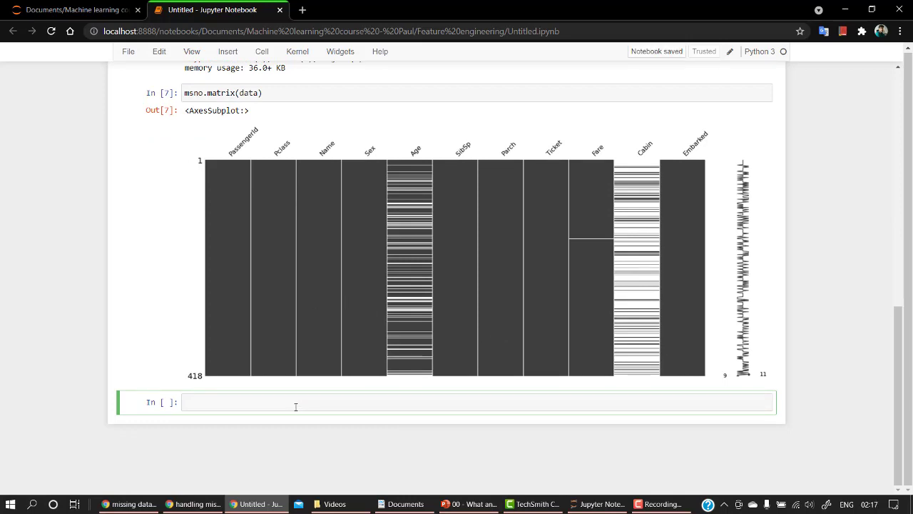
- Run msno.bar(data) to chart non-null counts: Age 332, Cabin 91, Fare 417
type("msno.bar")
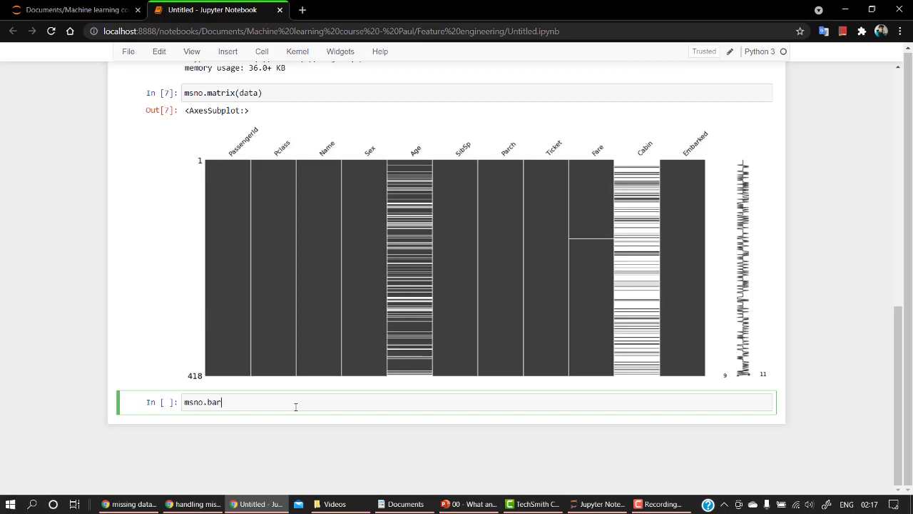
type("(a)")
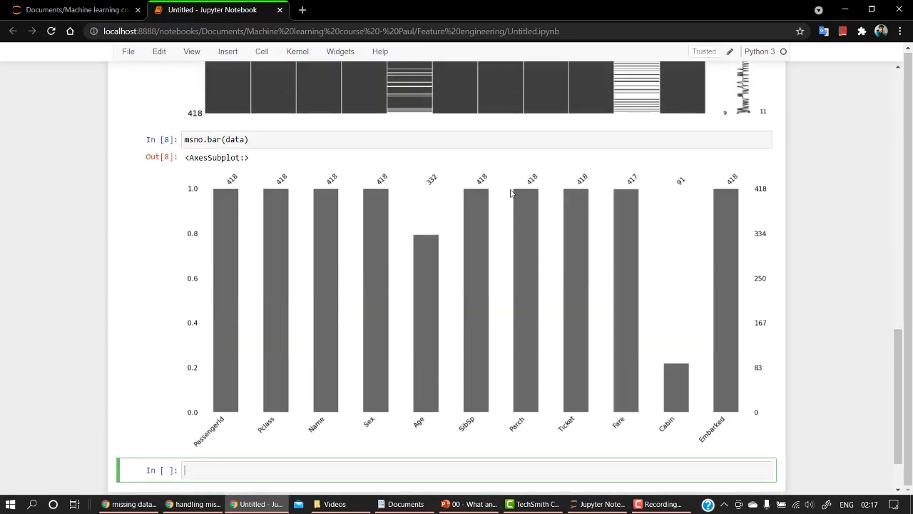
mouse_move(670, 426)
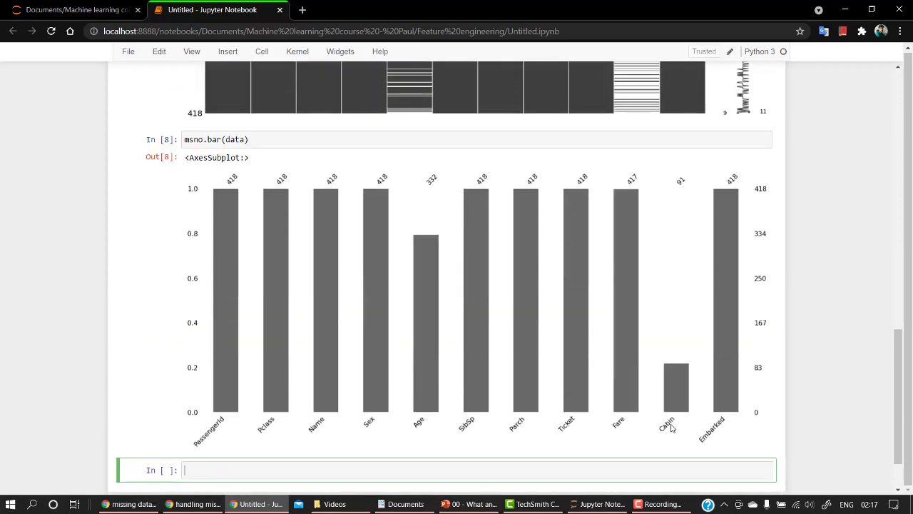
mouse_move(705, 419)
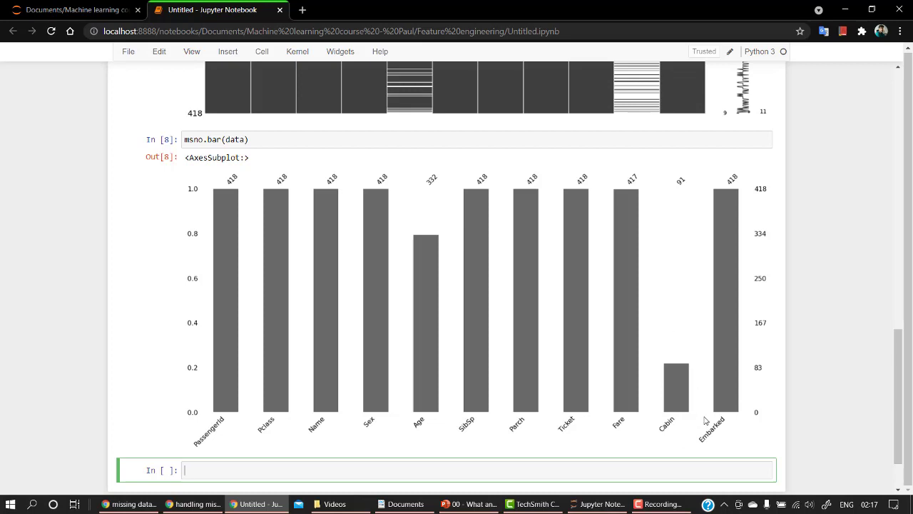
mouse_move(671, 345)
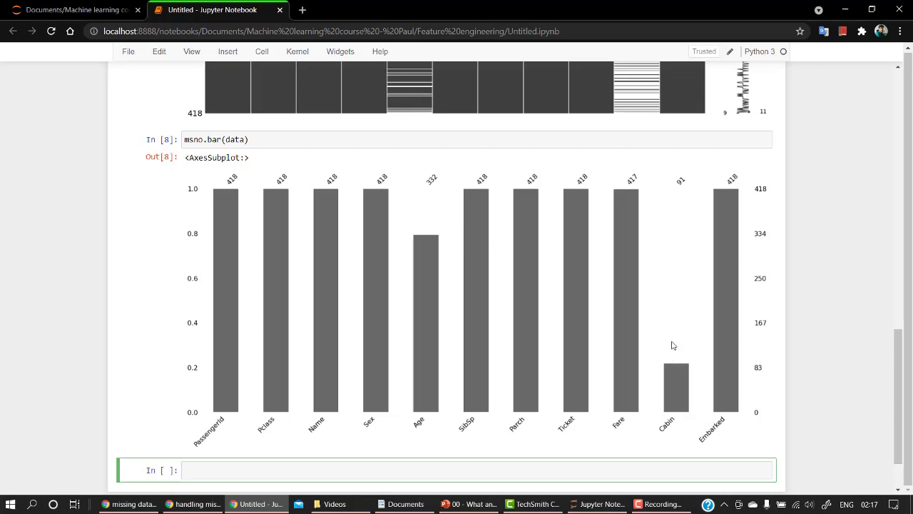
scroll("down", 3)
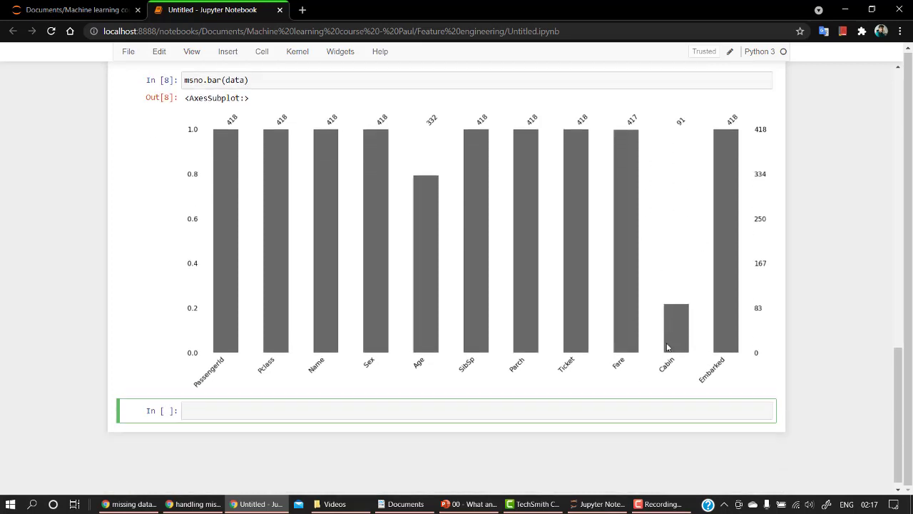
mouse_move(667, 331)
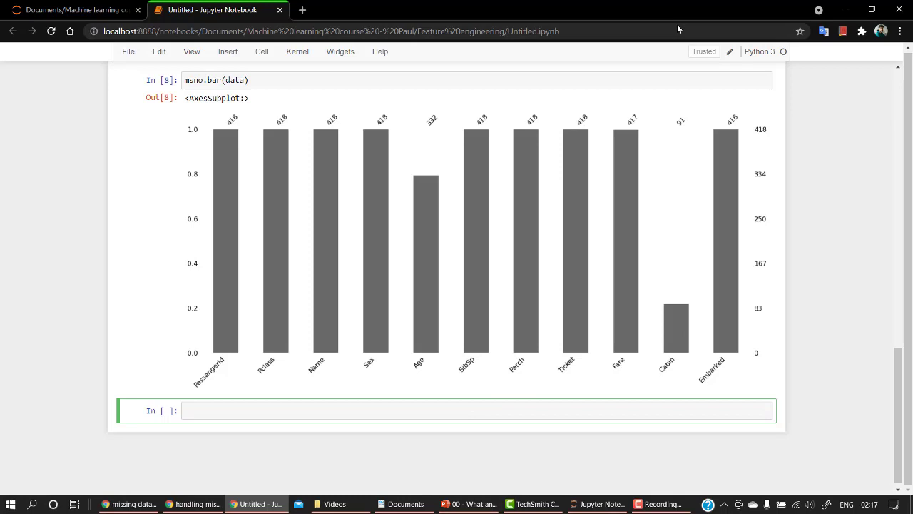
mouse_move(685, 252)
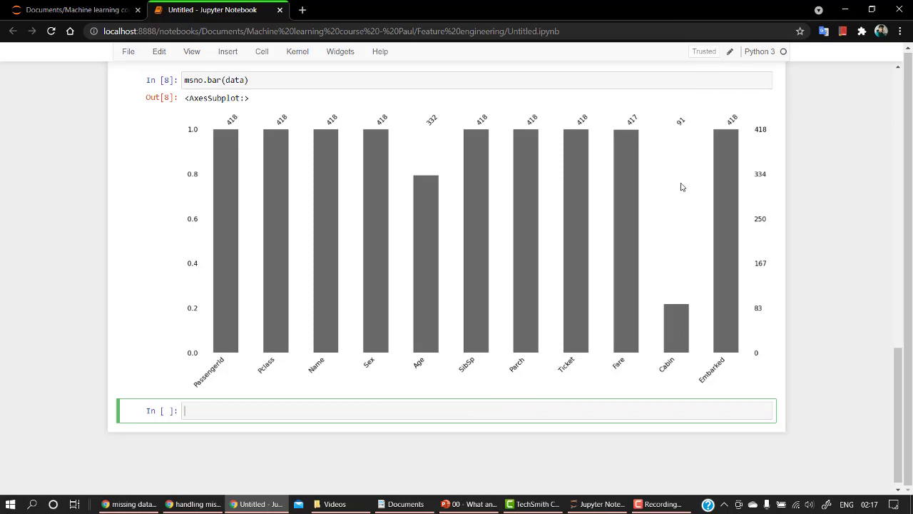
mouse_move(257, 431)
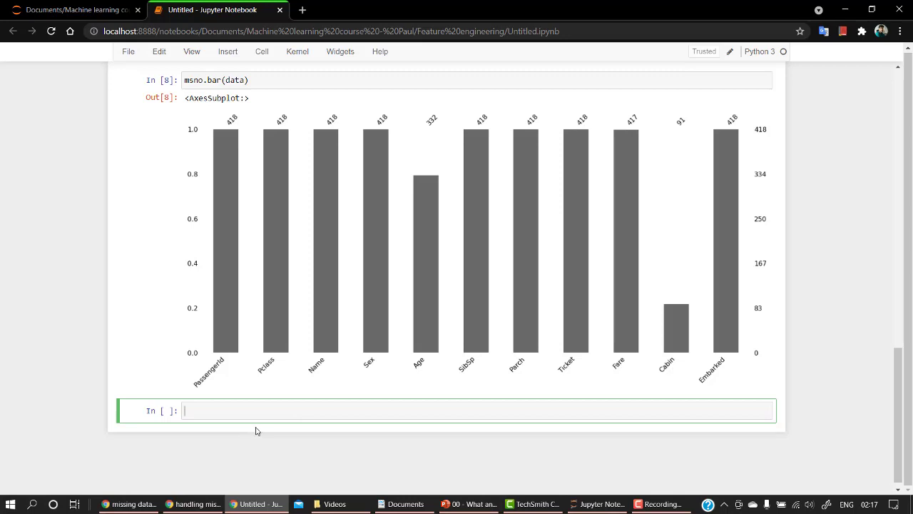
mouse_move(679, 293)
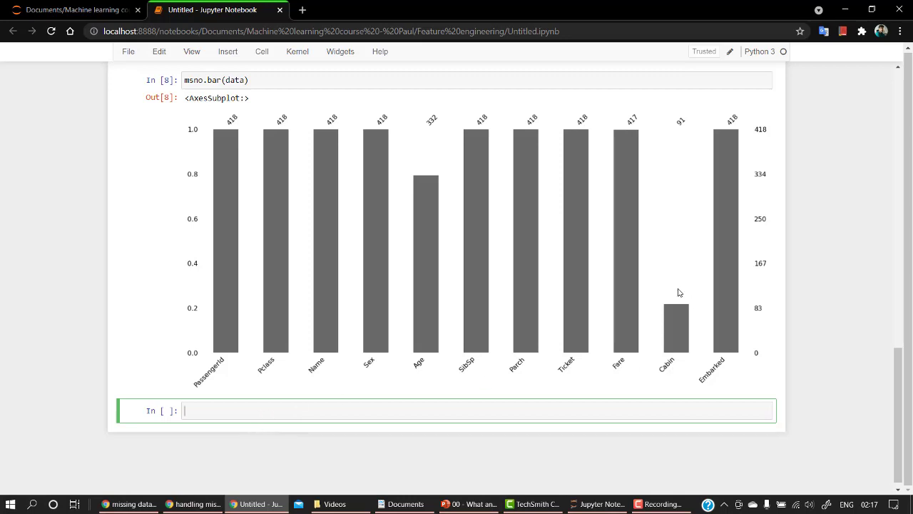
mouse_move(217, 157)
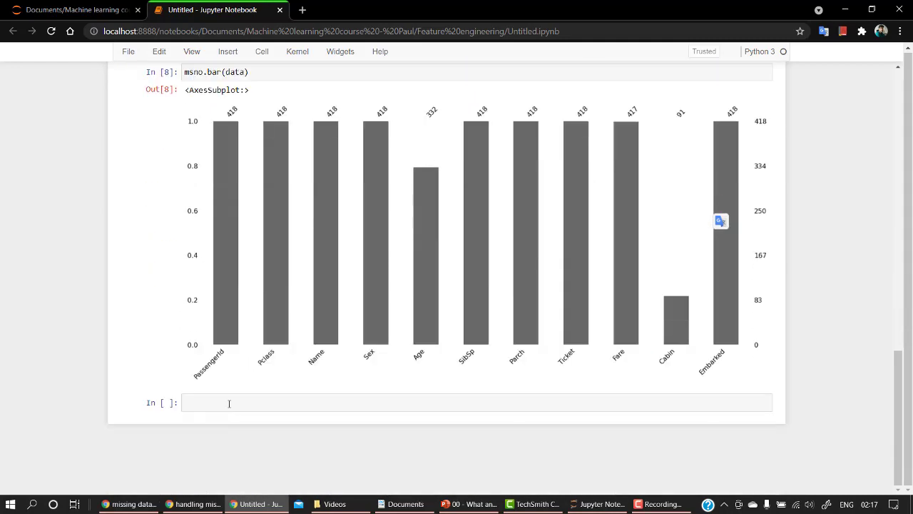
- Write the note 'rows = data points' and begin a second line 'columns='
type("rows")
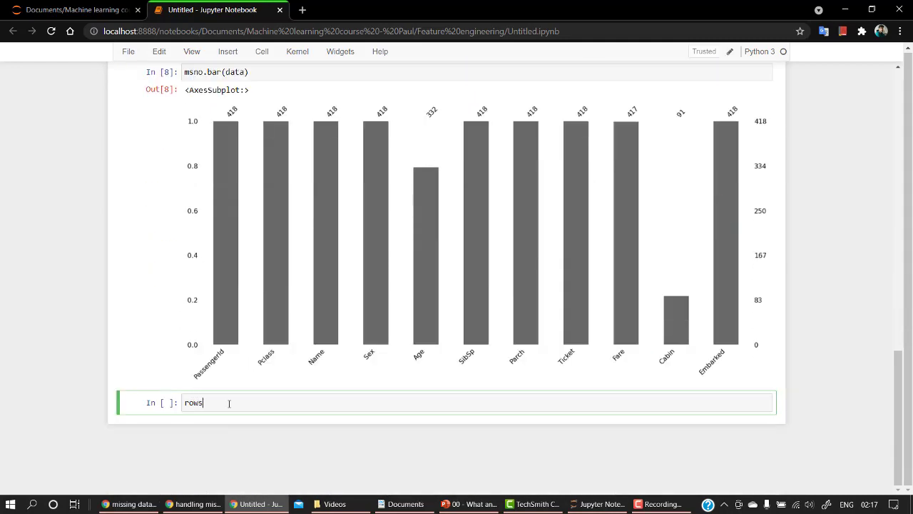
type("= data")
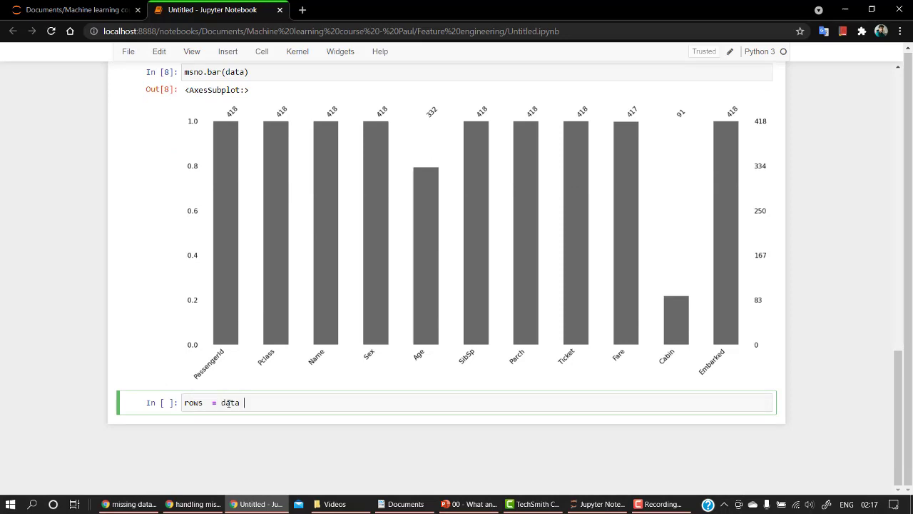
type("points")
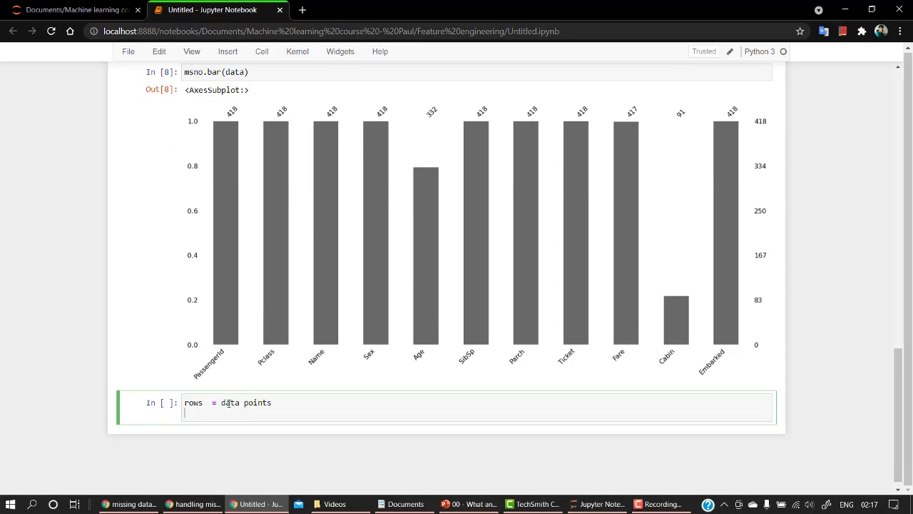
type("column")
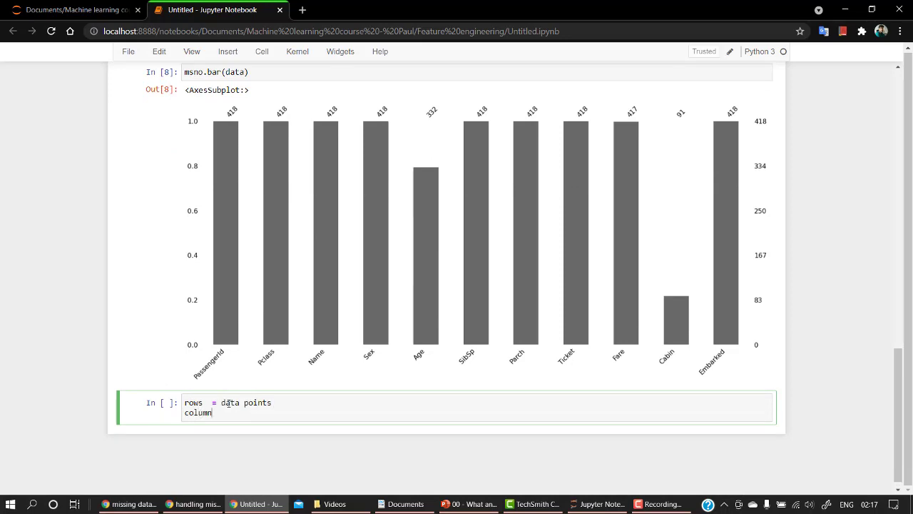
type("s=")
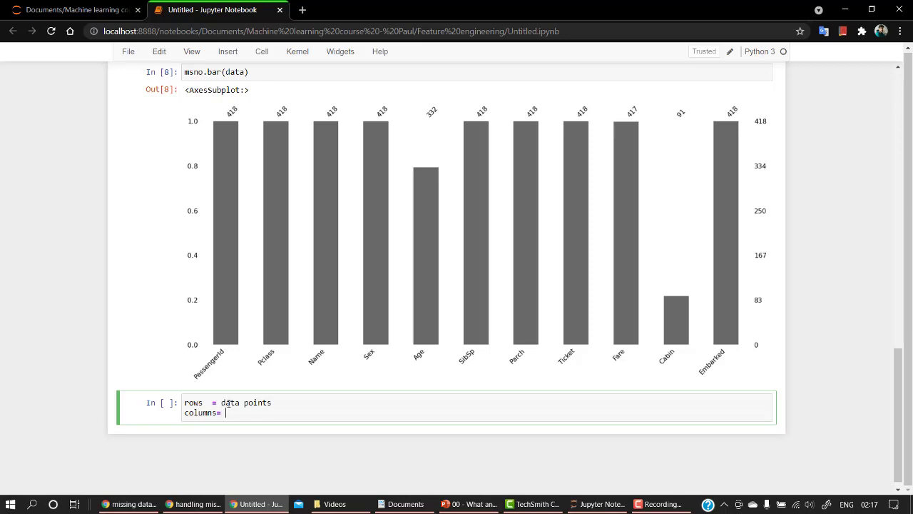